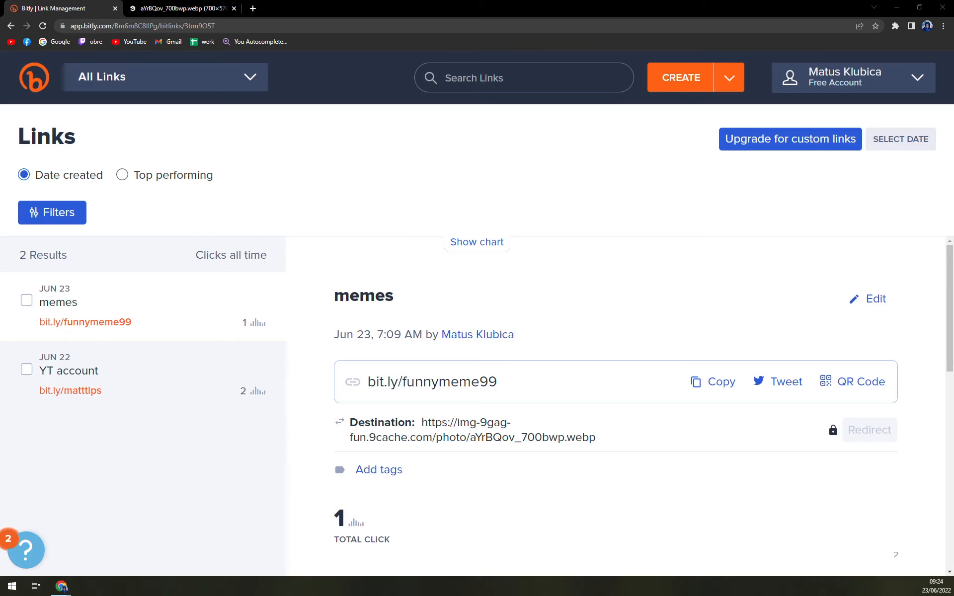
Step: Open zapier.com/app/dashboard in a new browser tab beside Bitly
click(371, 8)
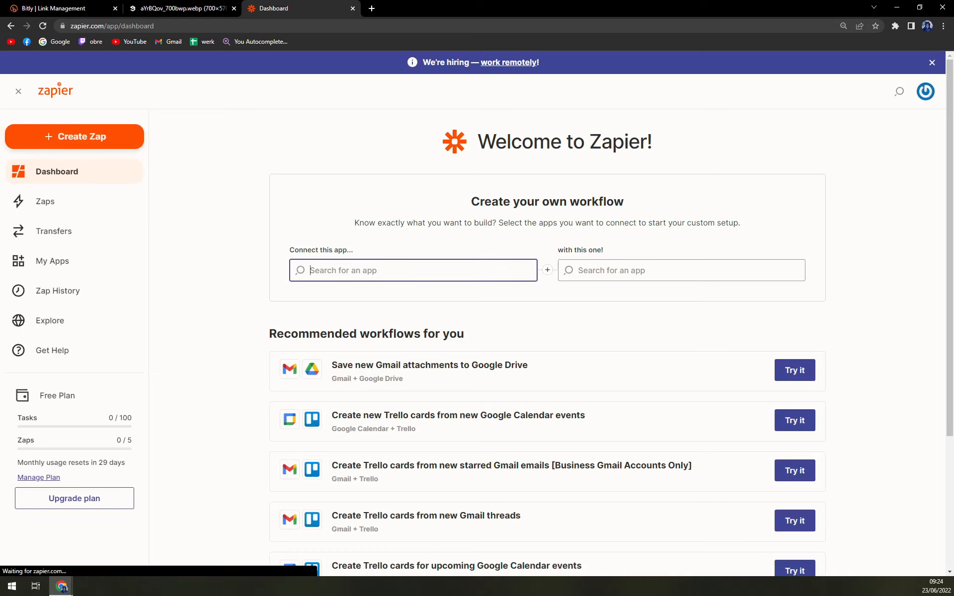
Step: Pick Bitly and Trello as the two apps to connect
text(bitly)
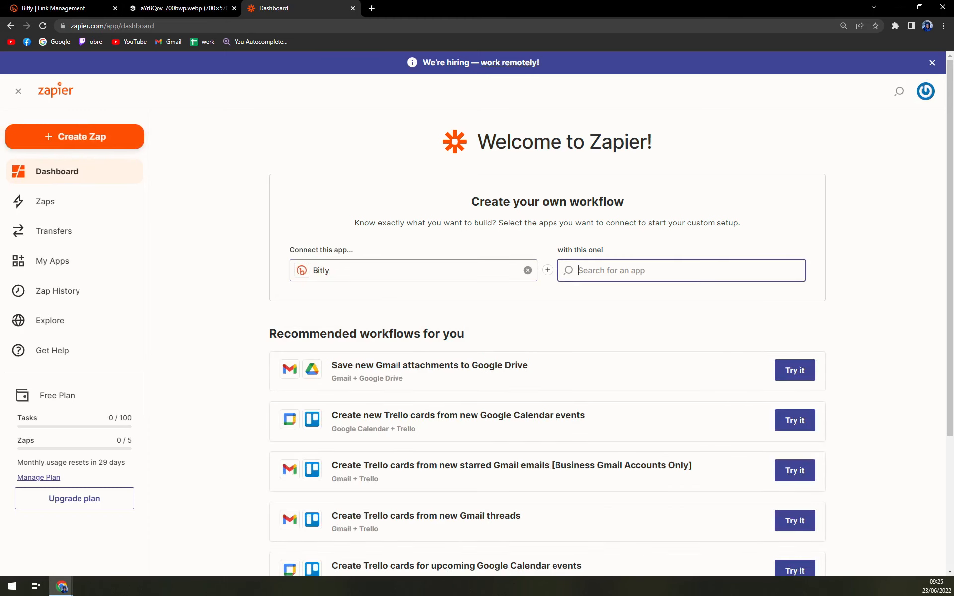
mouse_move(611, 312)
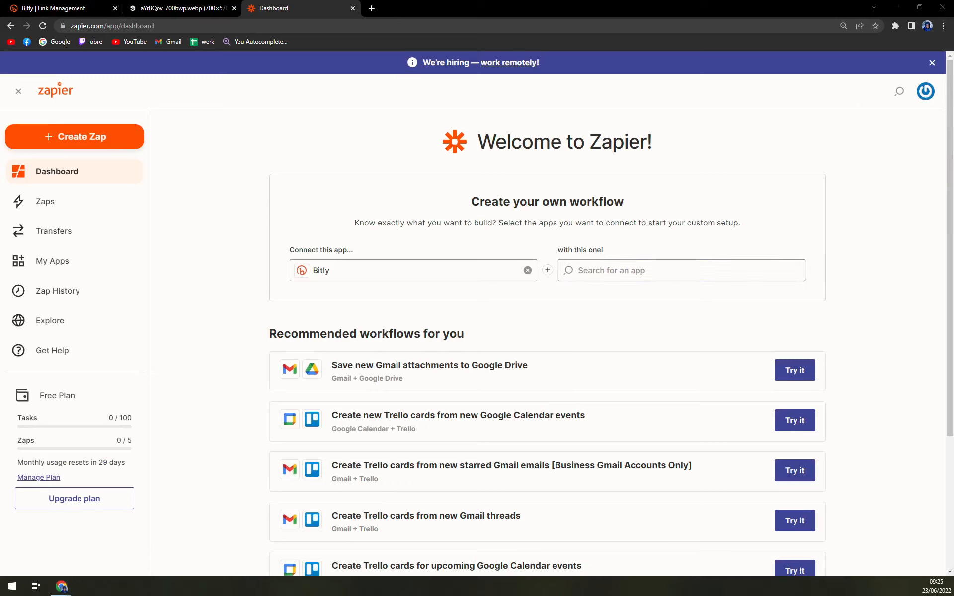
click(681, 270)
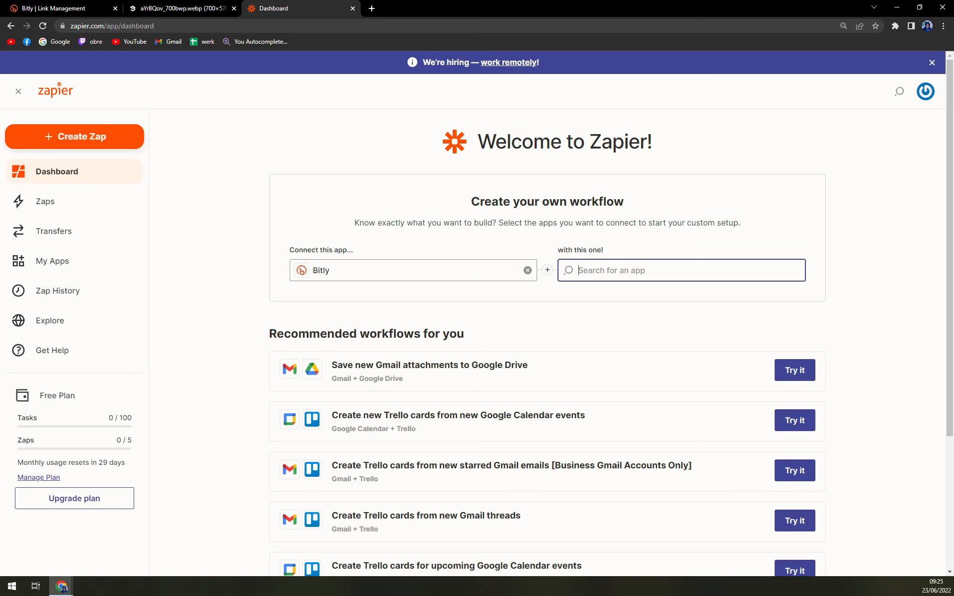
text(trello)
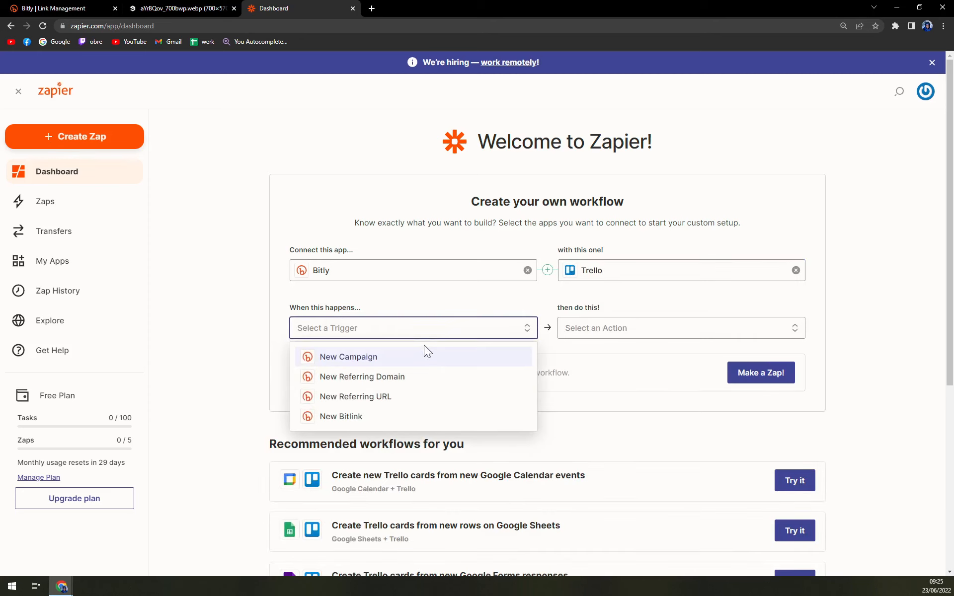
mouse_move(428, 366)
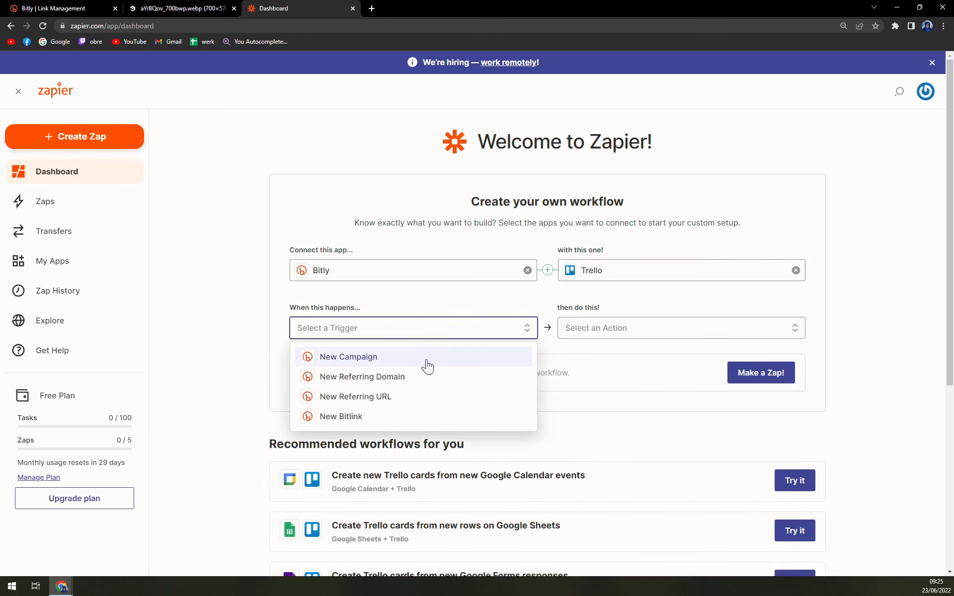
mouse_move(416, 396)
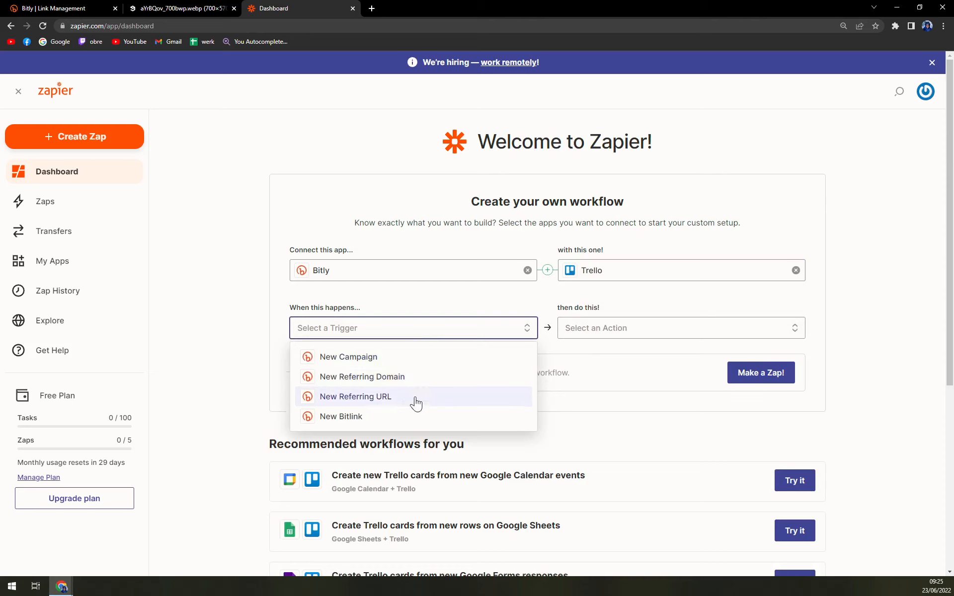
mouse_move(388, 416)
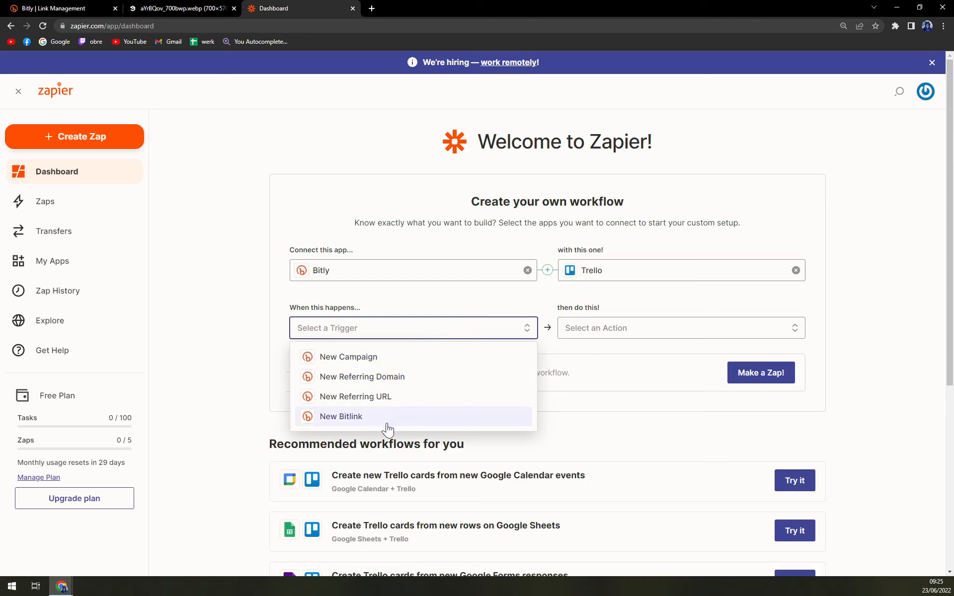
Step: Choose New Bitlink as the trigger and Add Label to Card as the action
click(340, 416)
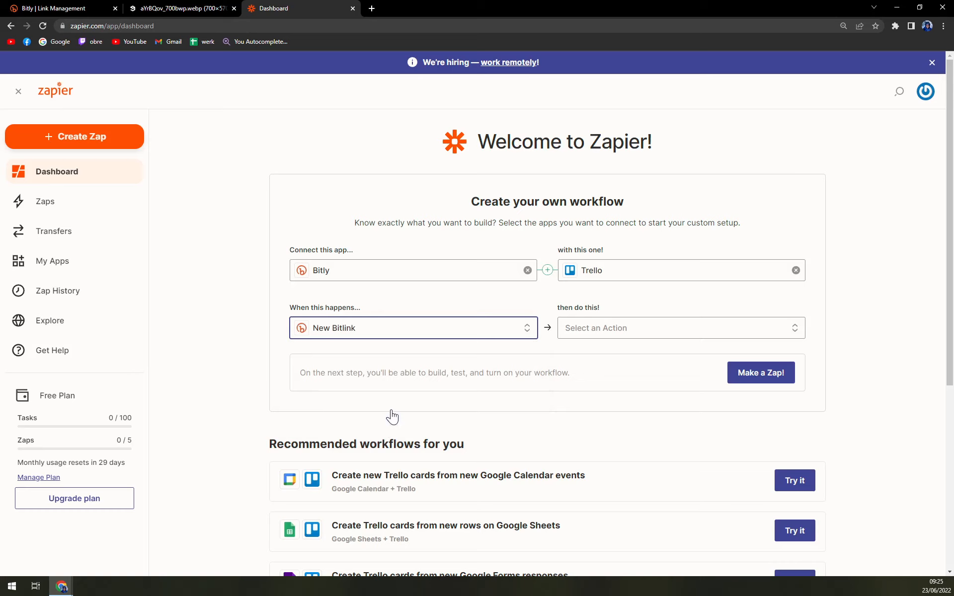
click(680, 328)
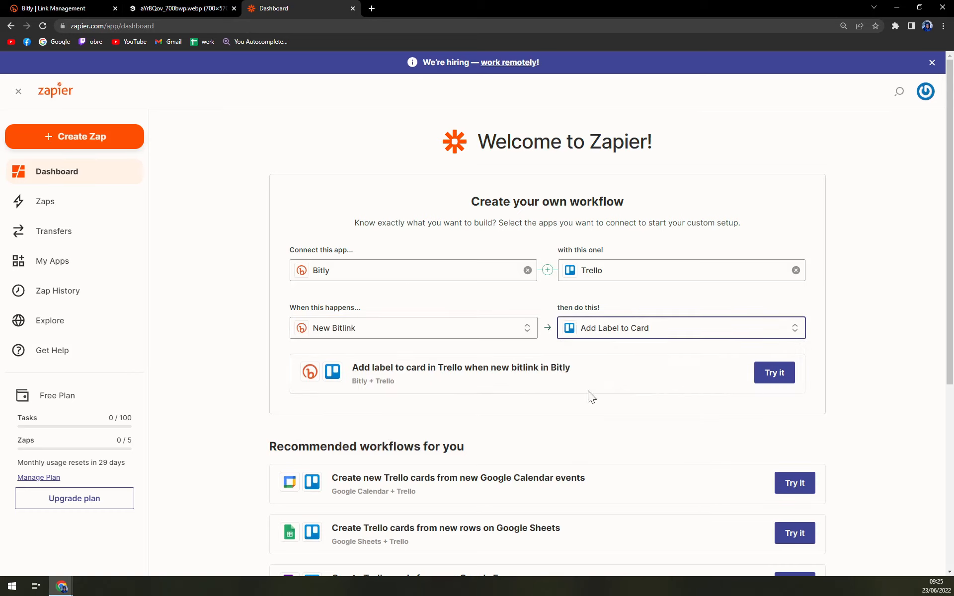
mouse_move(540, 252)
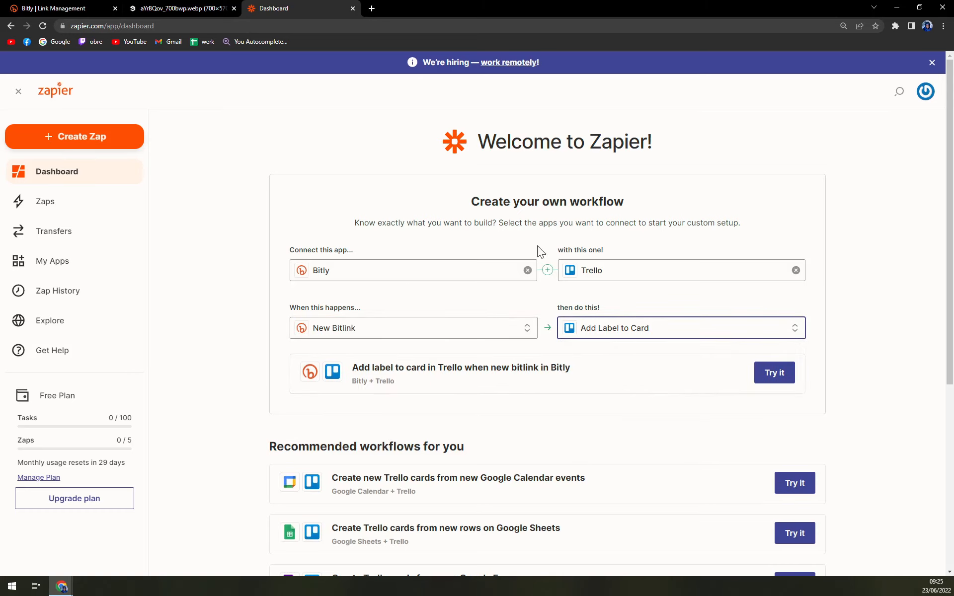
Step: Check the Zapier draft, then end on the Bitly Link Management tab
click(55, 8)
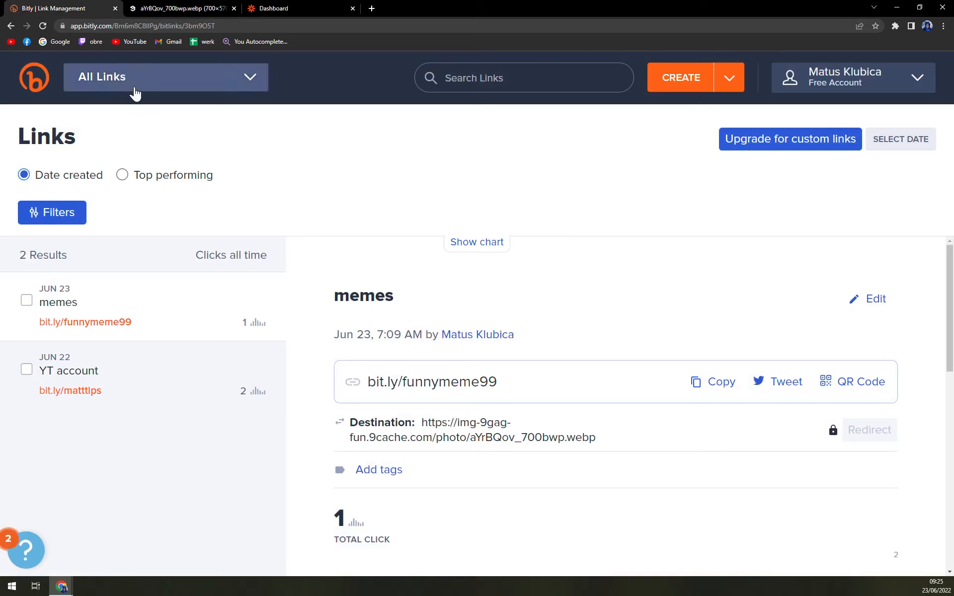
mouse_move(366, 234)
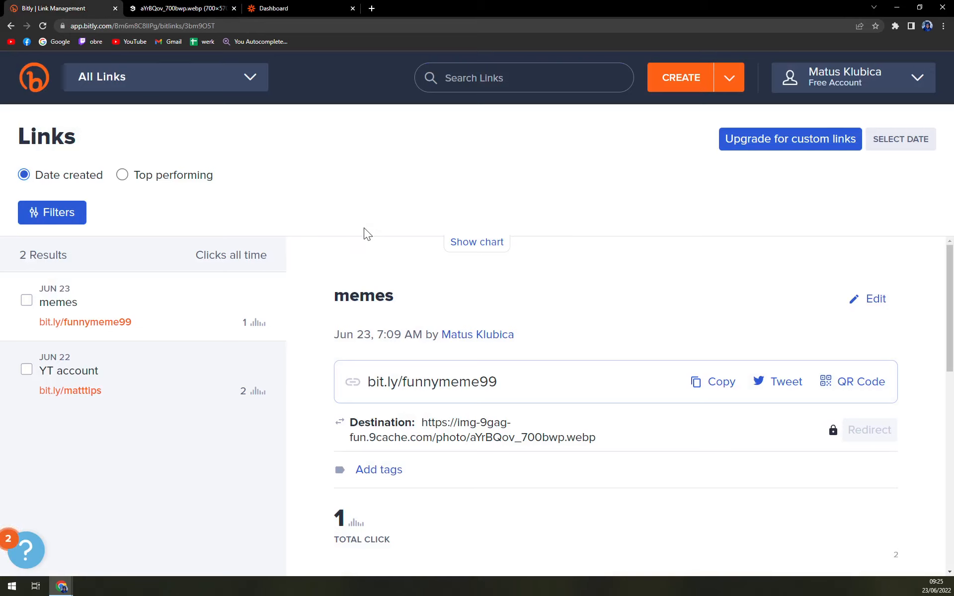
mouse_move(254, 222)
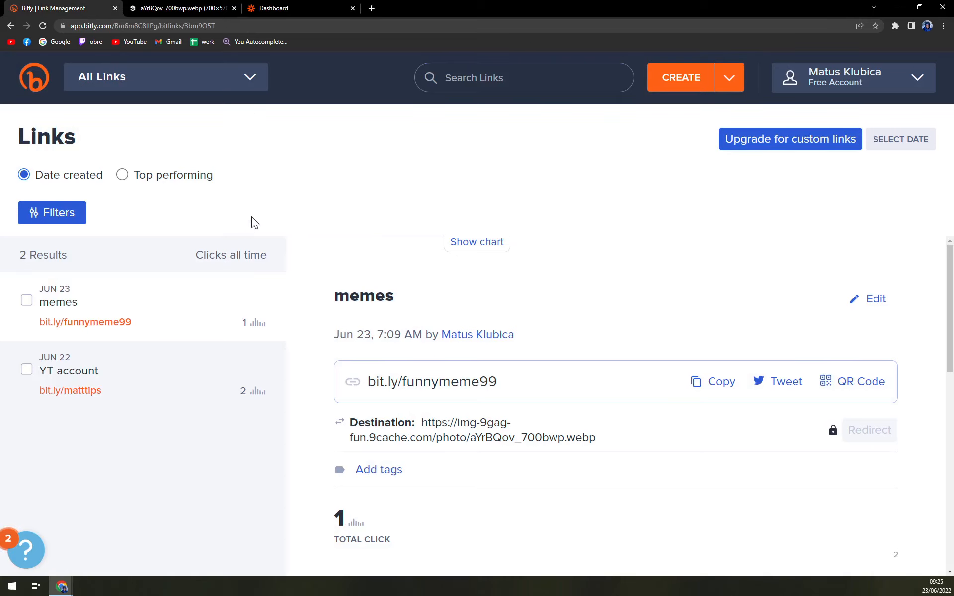
click(286, 9)
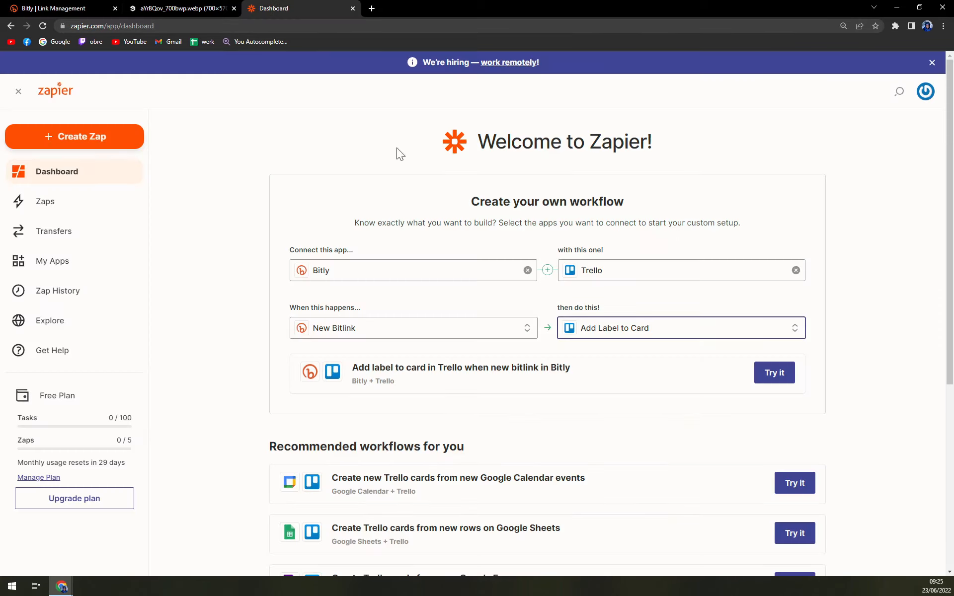
click(55, 8)
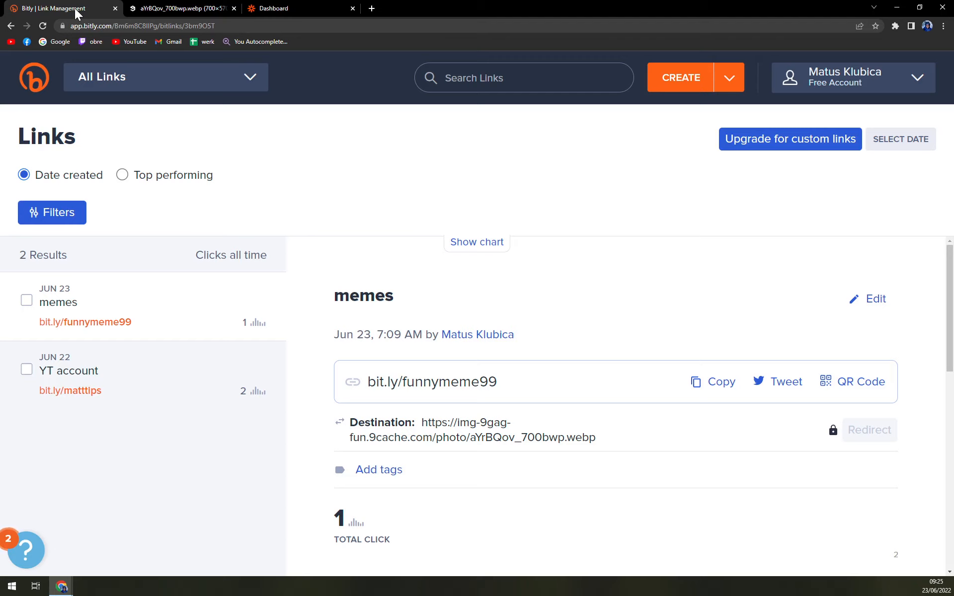
mouse_move(74, 17)
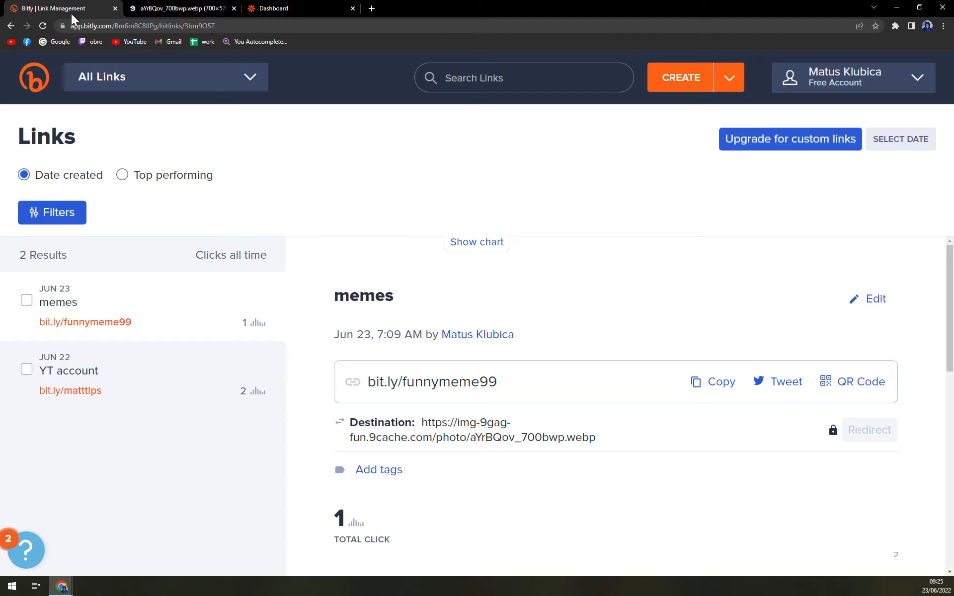
Step: Go to account Settings, then API, and highlight the Access token heading
click(851, 78)
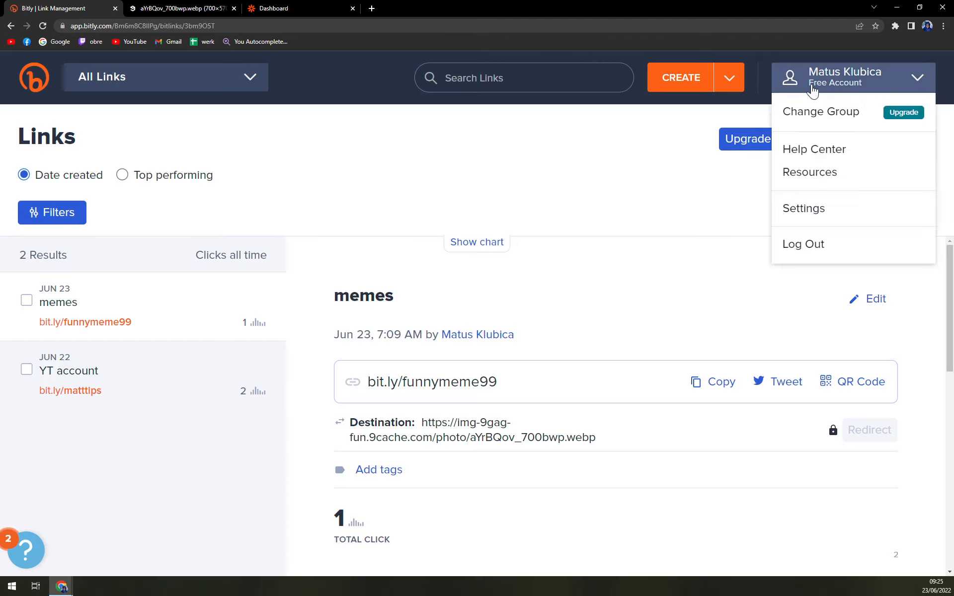
mouse_move(836, 187)
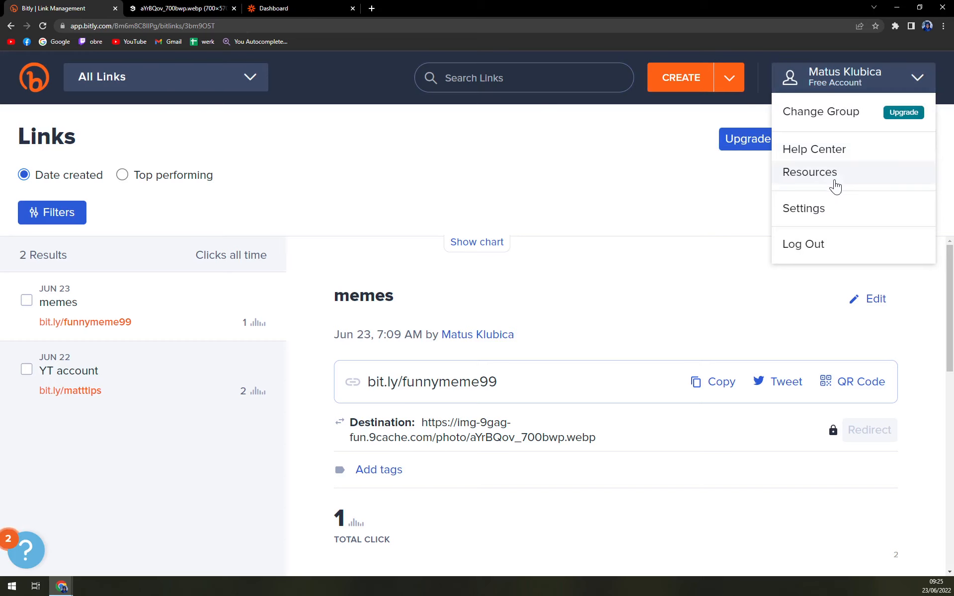
click(803, 209)
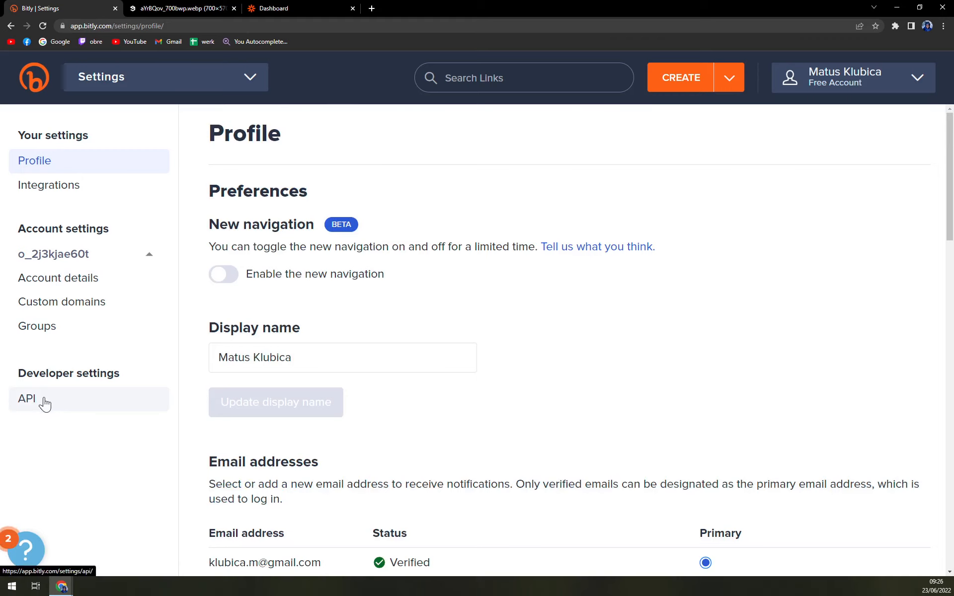
click(26, 399)
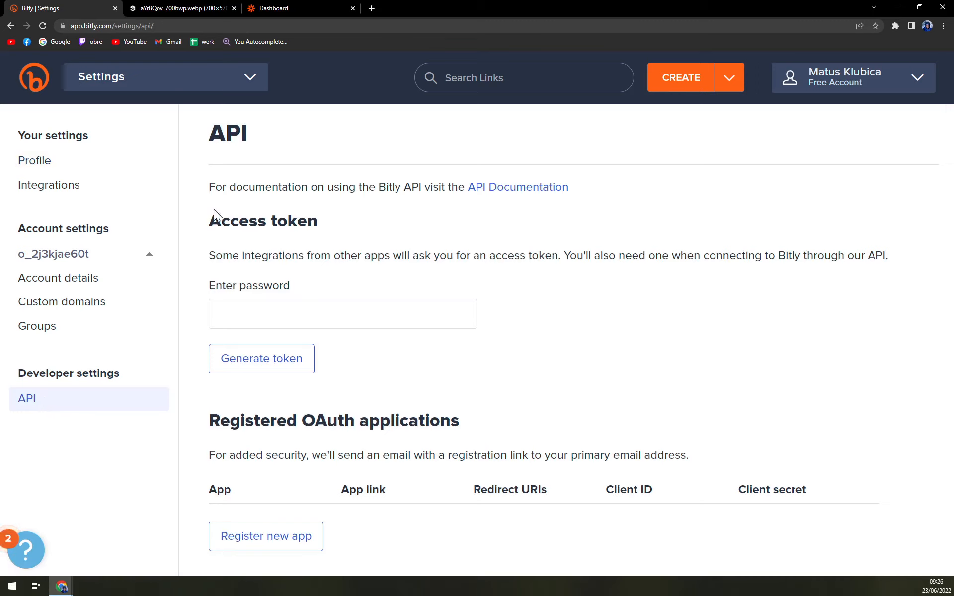
double_click(263, 221)
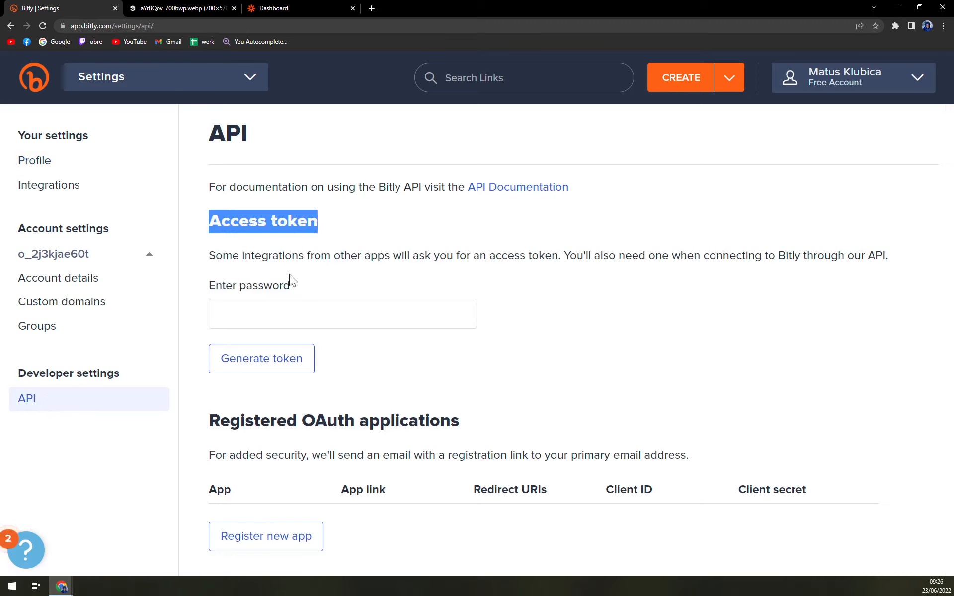
Step: Click Generate token and switch browser tabs
click(261, 358)
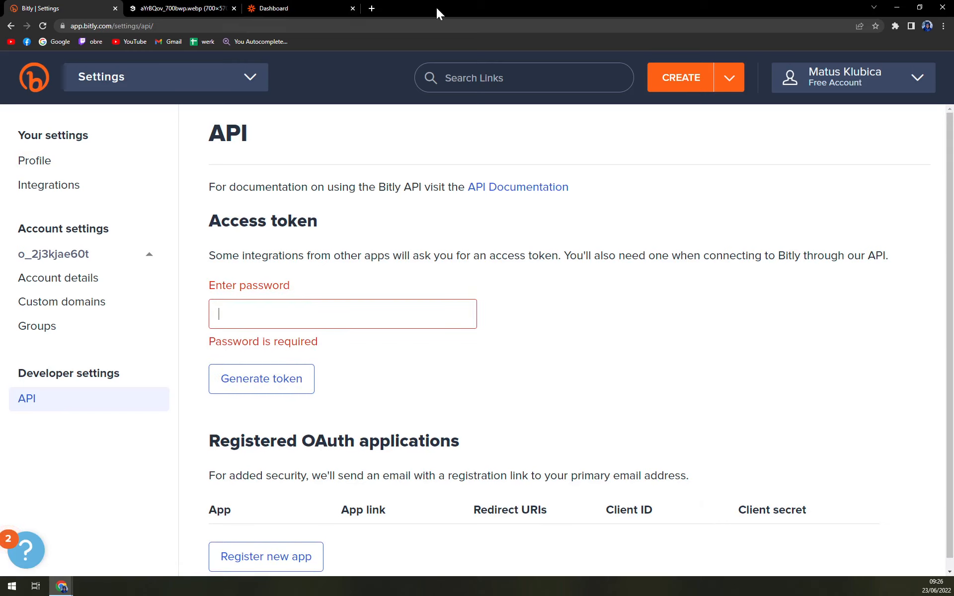
click(114, 8)
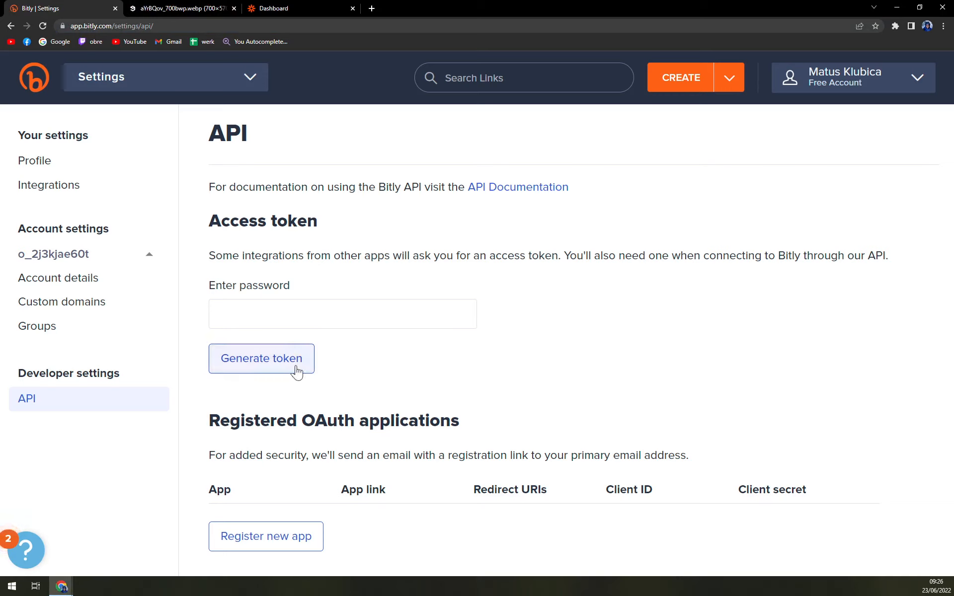
mouse_move(310, 303)
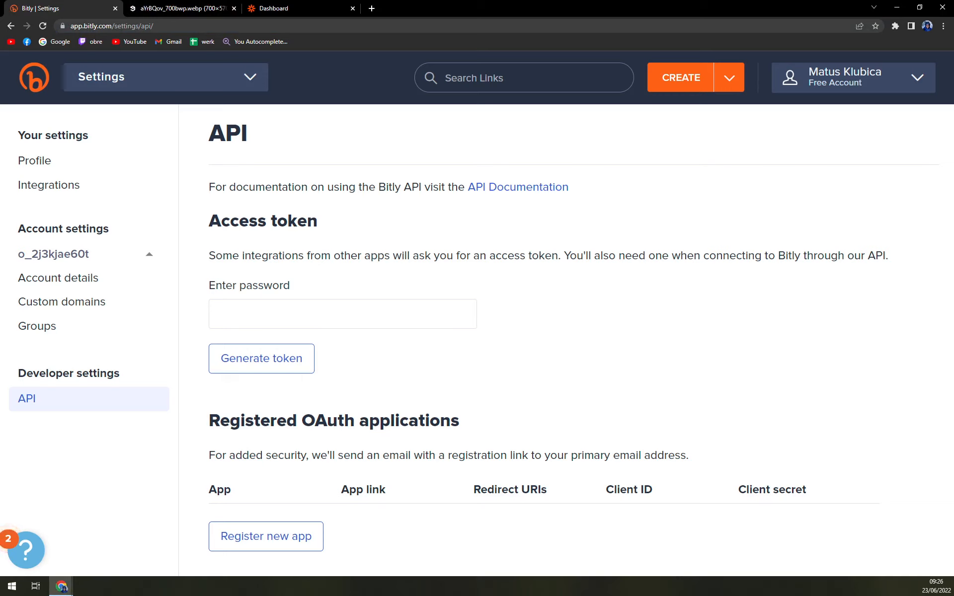
Step: Submit the account password for a token, getting a 'Please verify your password' error
click(342, 314)
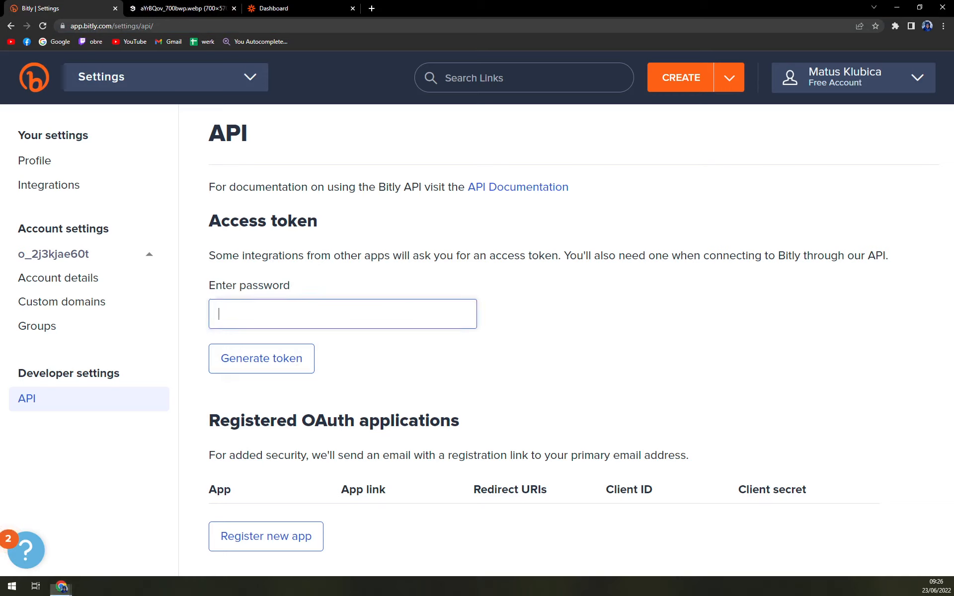
text(•)
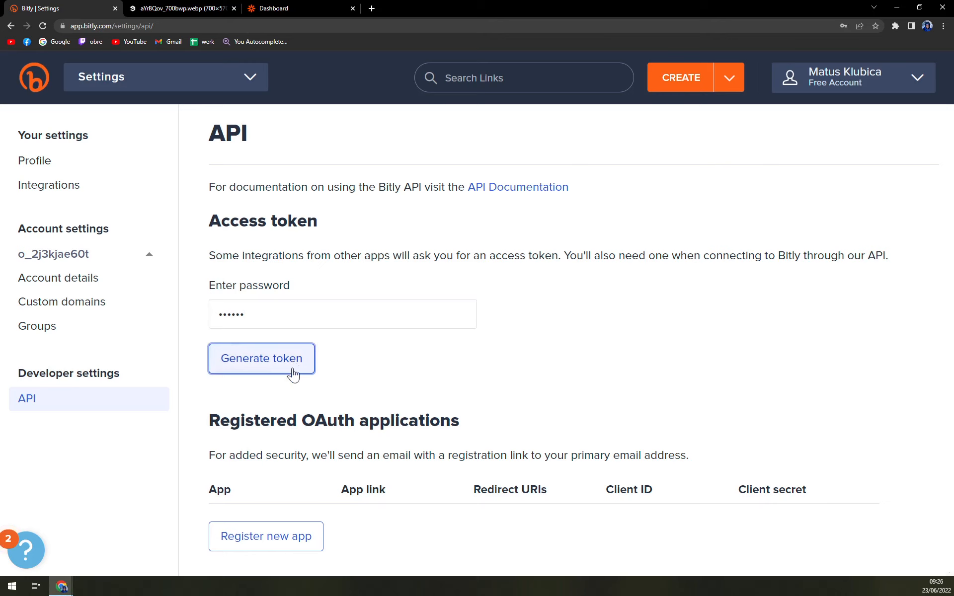
click(260, 358)
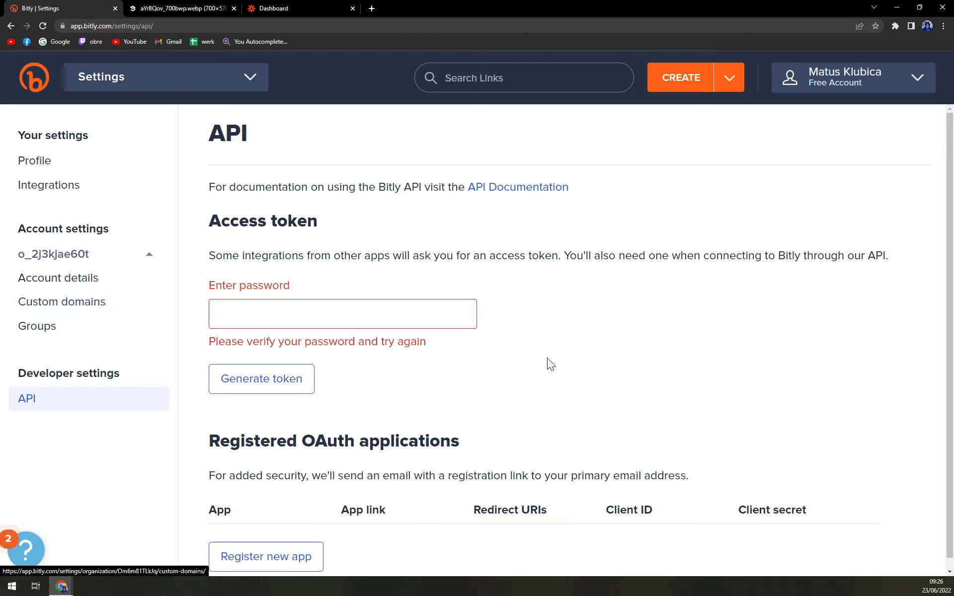
mouse_move(316, 293)
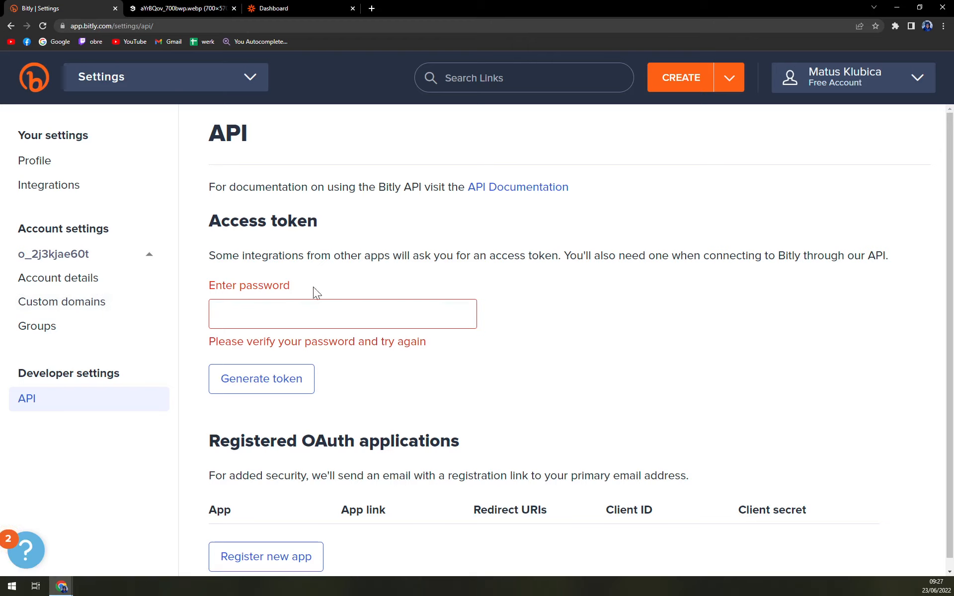
mouse_move(809, 113)
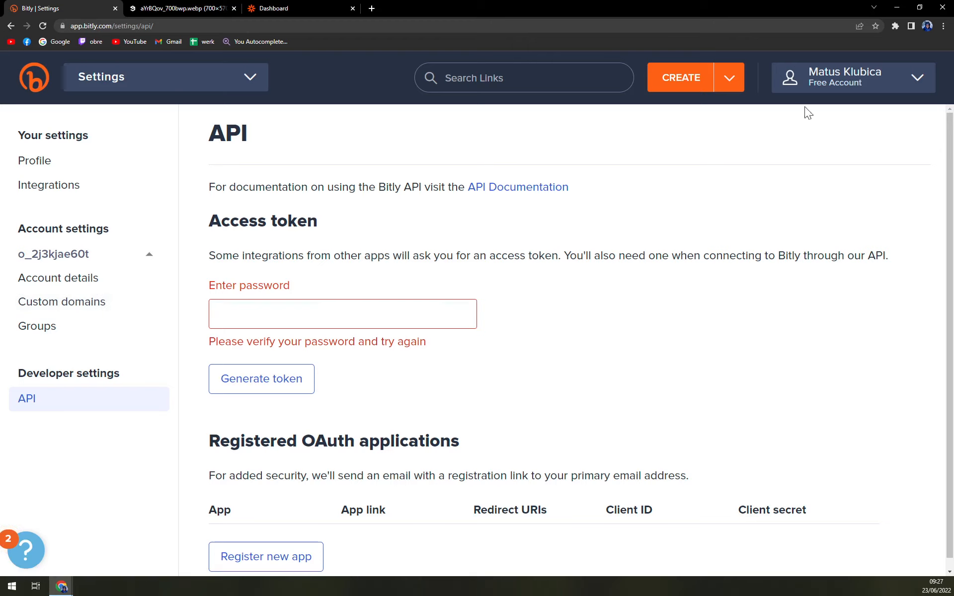
Step: Scroll down the API page and click Register new app
click(852, 77)
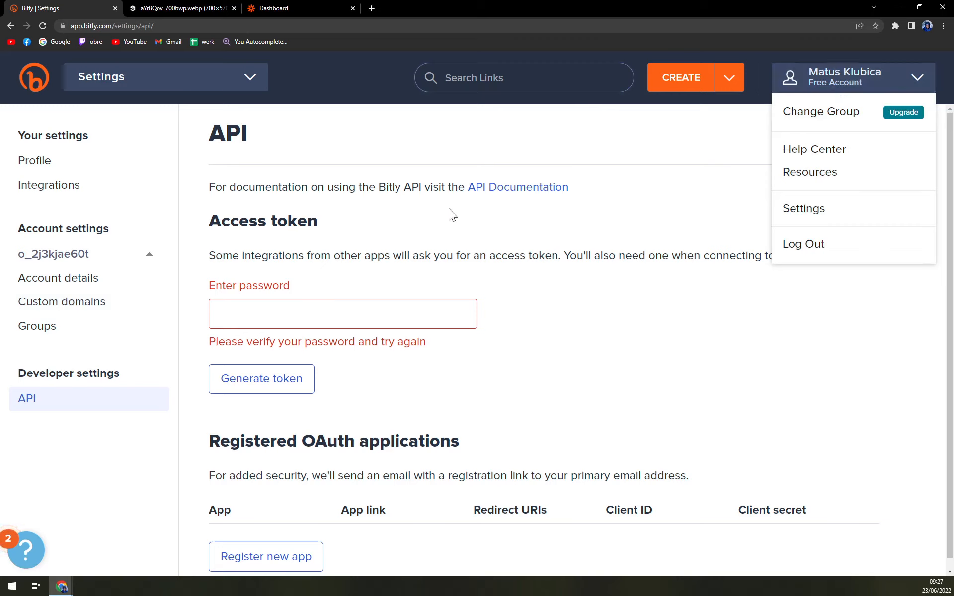
click(850, 77)
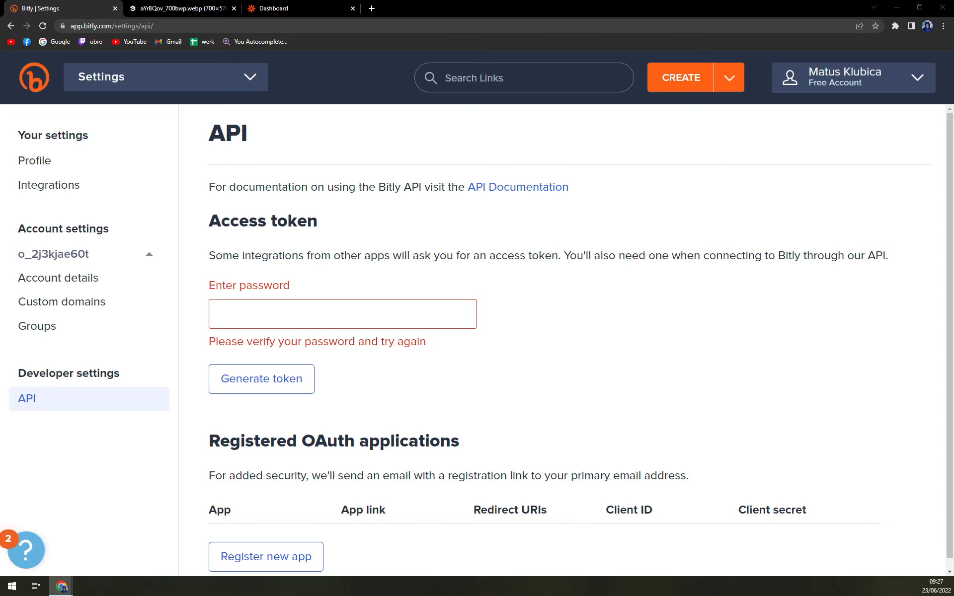
mouse_move(543, 358)
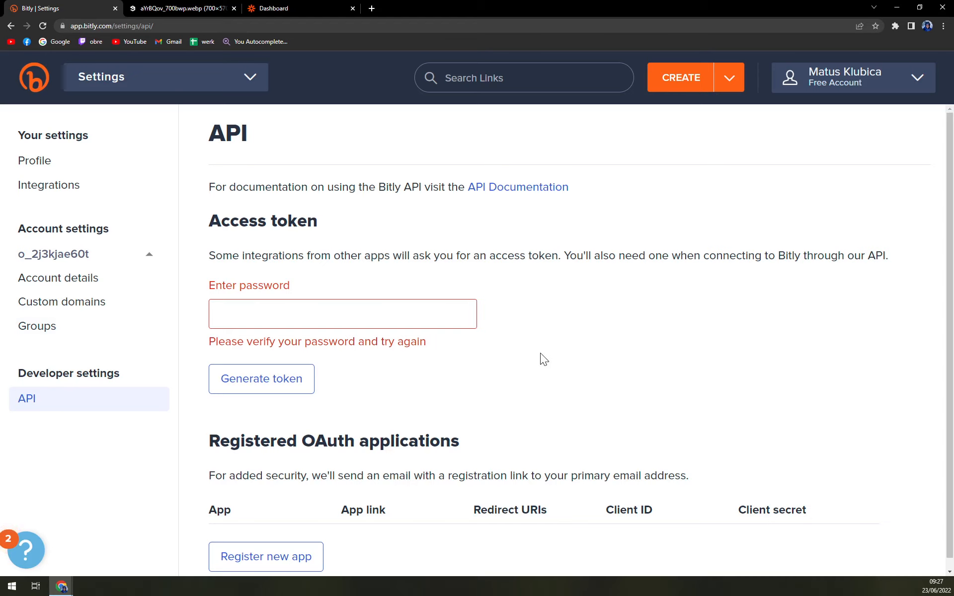
scroll(down, 3)
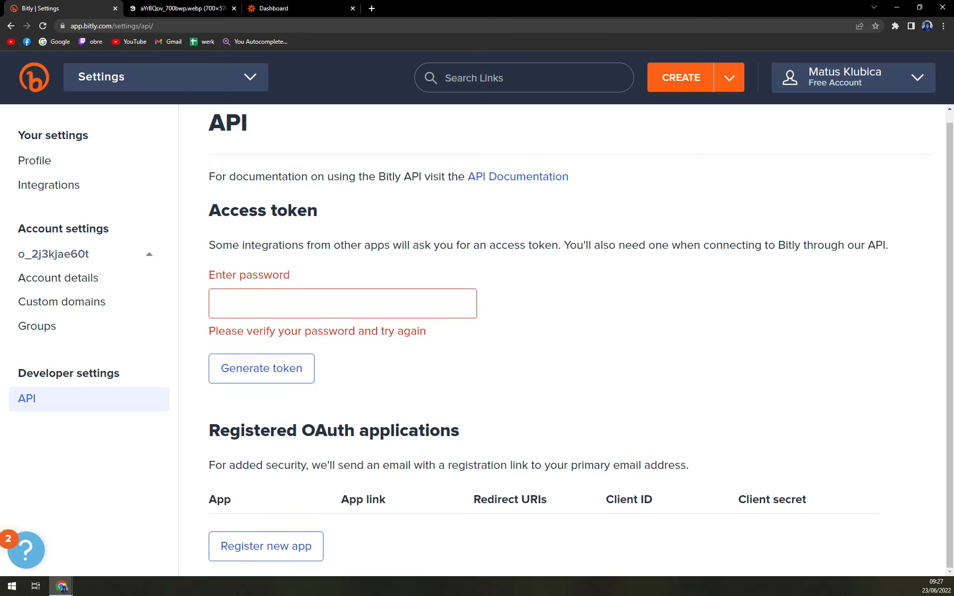
mouse_move(261, 369)
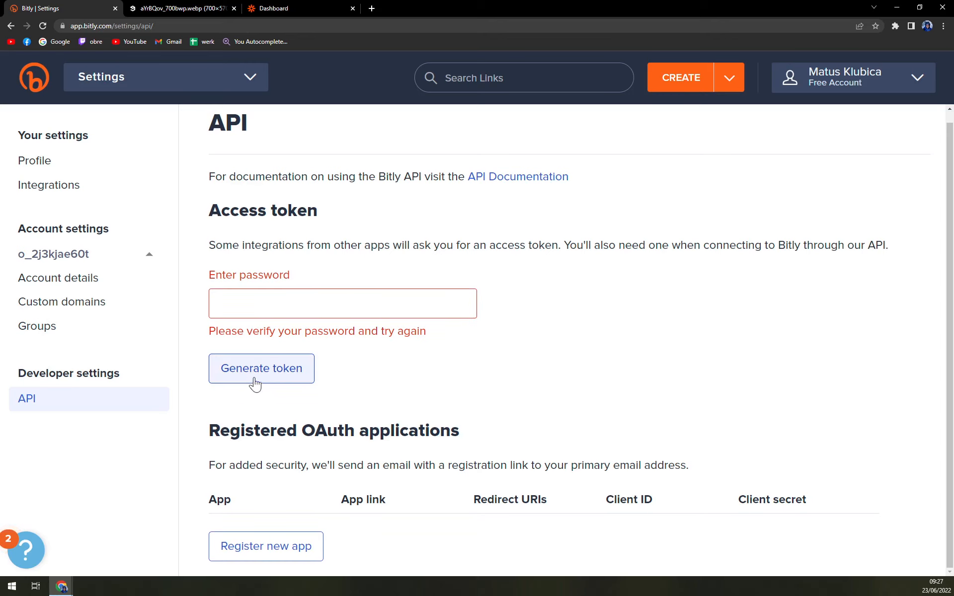
click(265, 546)
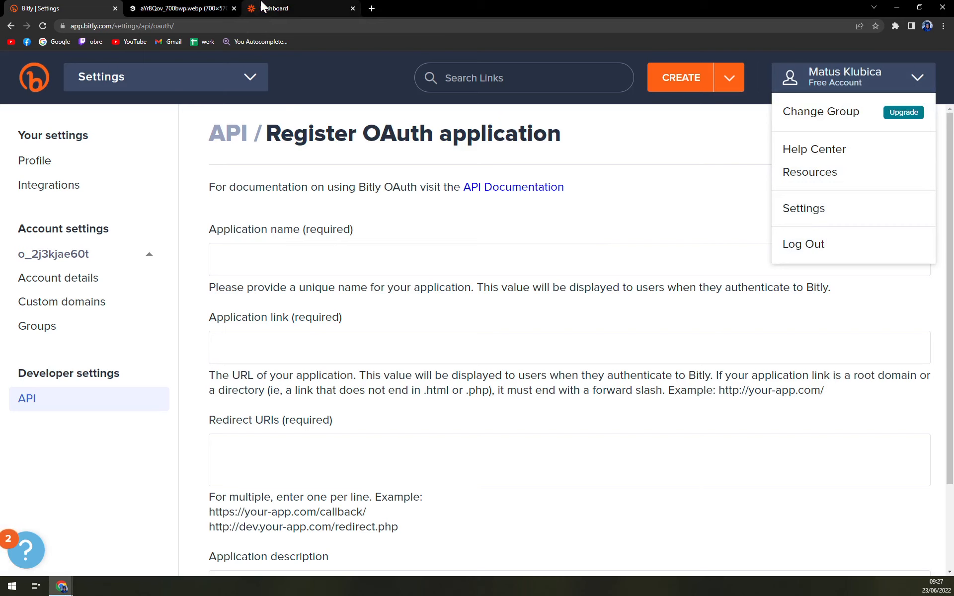
Step: Try the Bitly New Bitlink → Trello Add Label to Card workflow, then return to Bitly
click(300, 8)
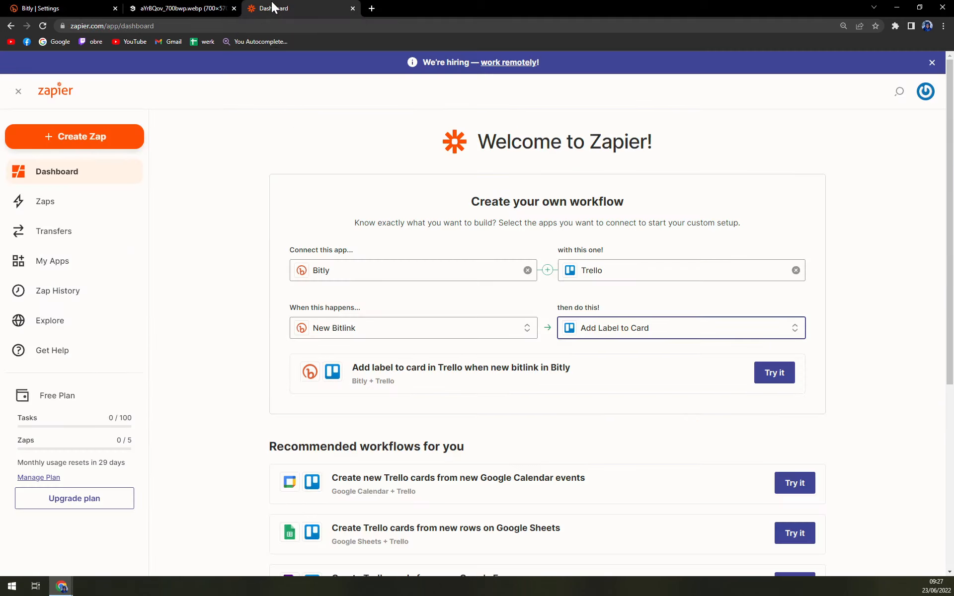
mouse_move(662, 379)
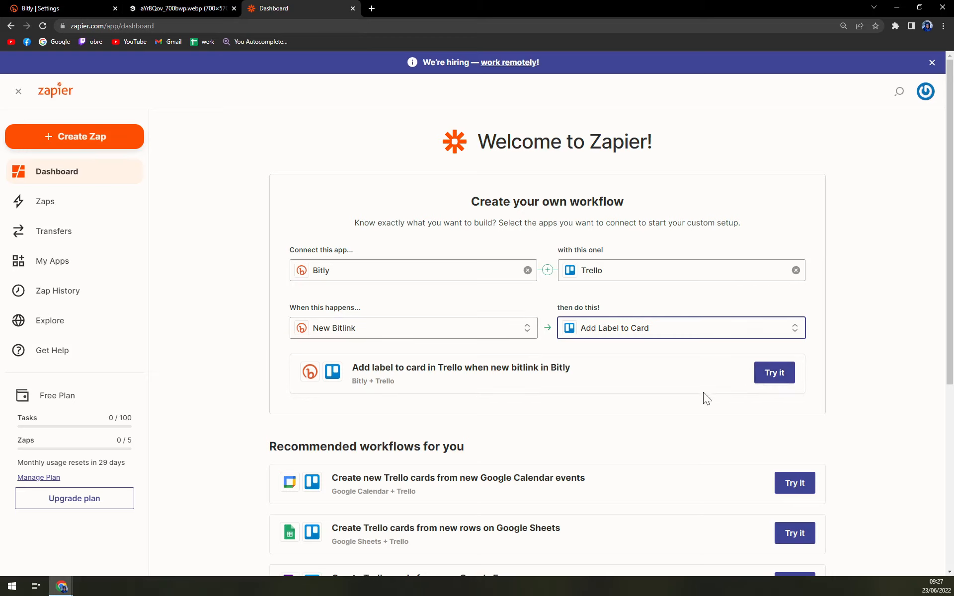
click(774, 372)
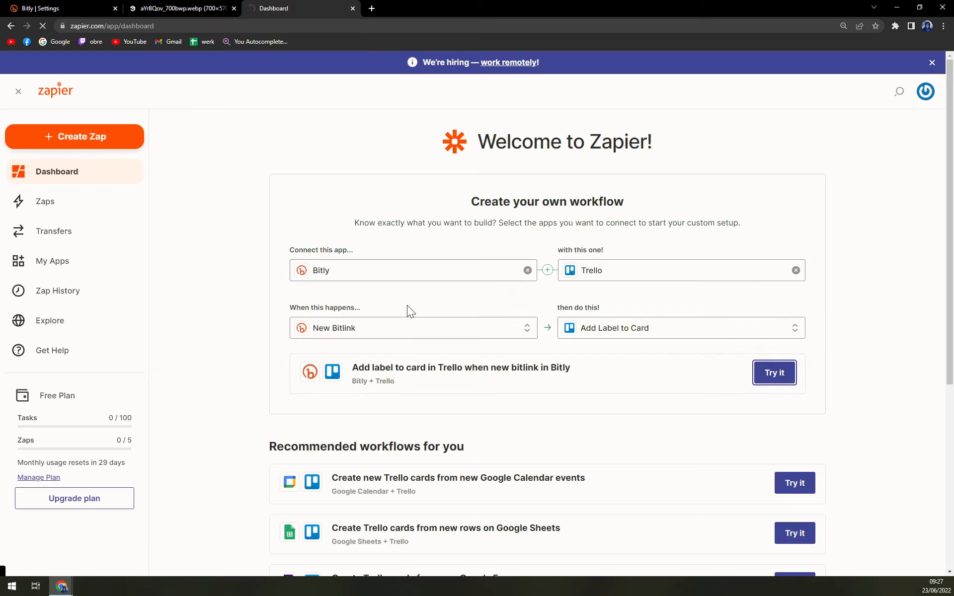
click(773, 372)
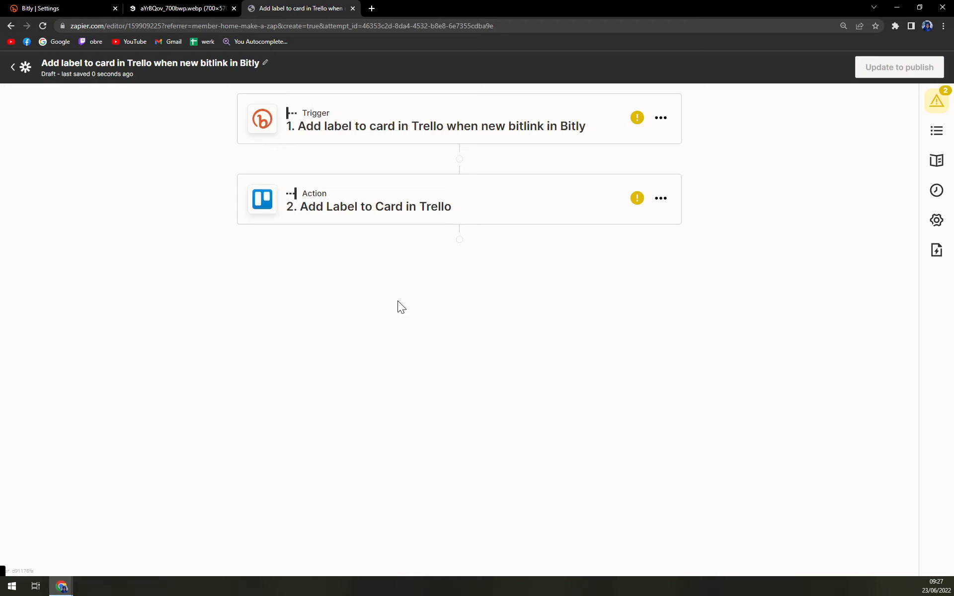
click(55, 8)
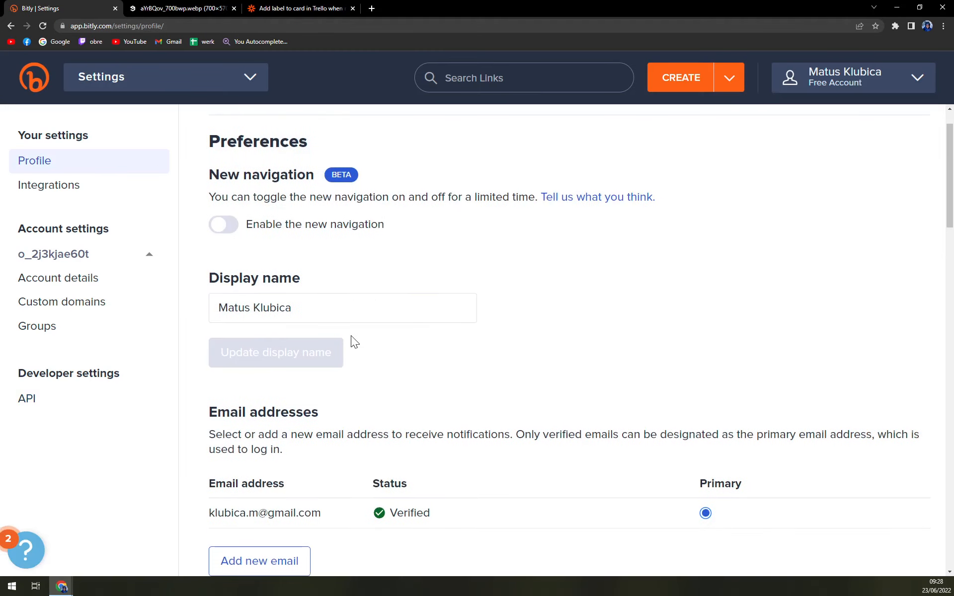
Step: Reopen API developer settings and focus the empty access-token password field
click(26, 398)
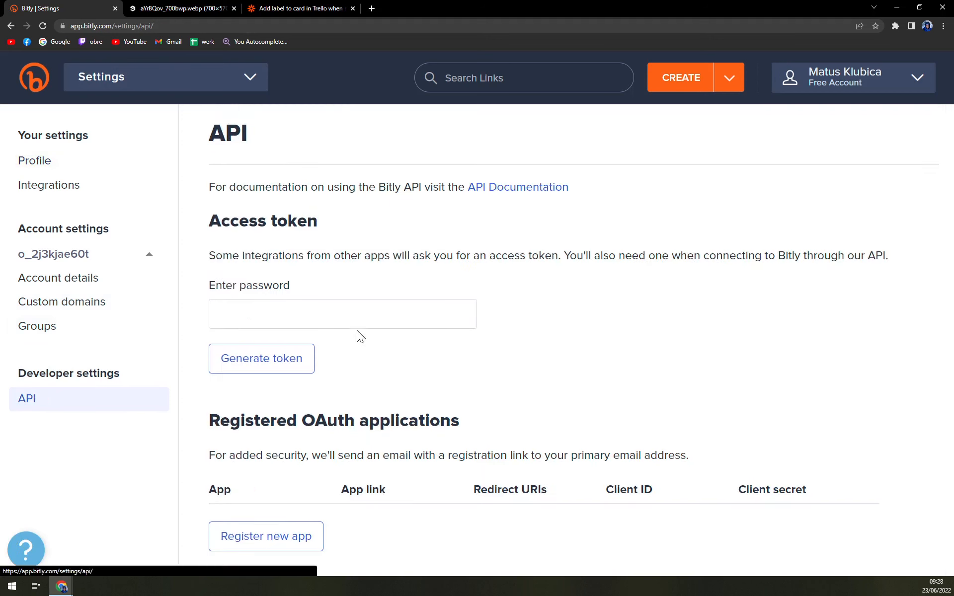
click(342, 314)
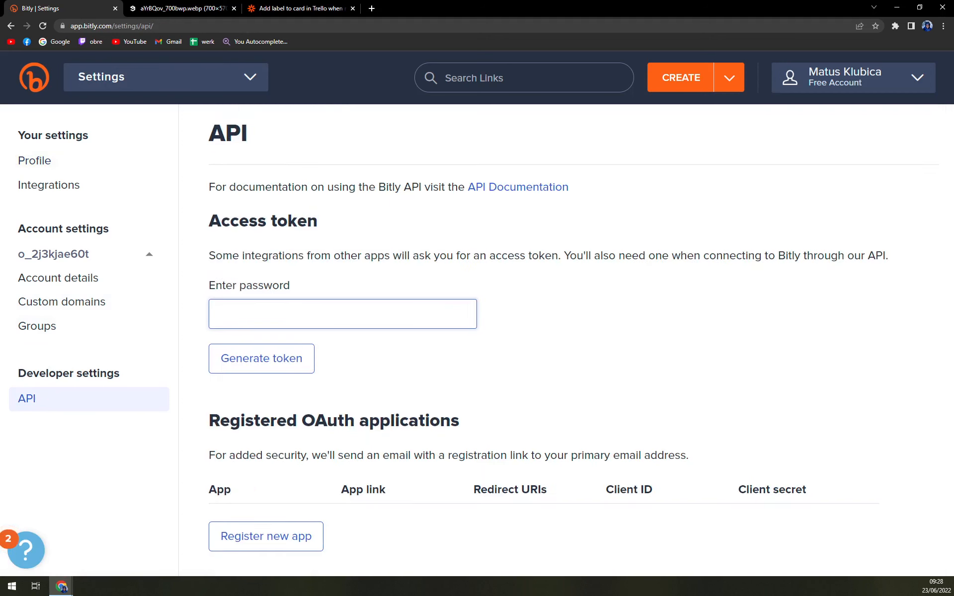
mouse_move(338, 337)
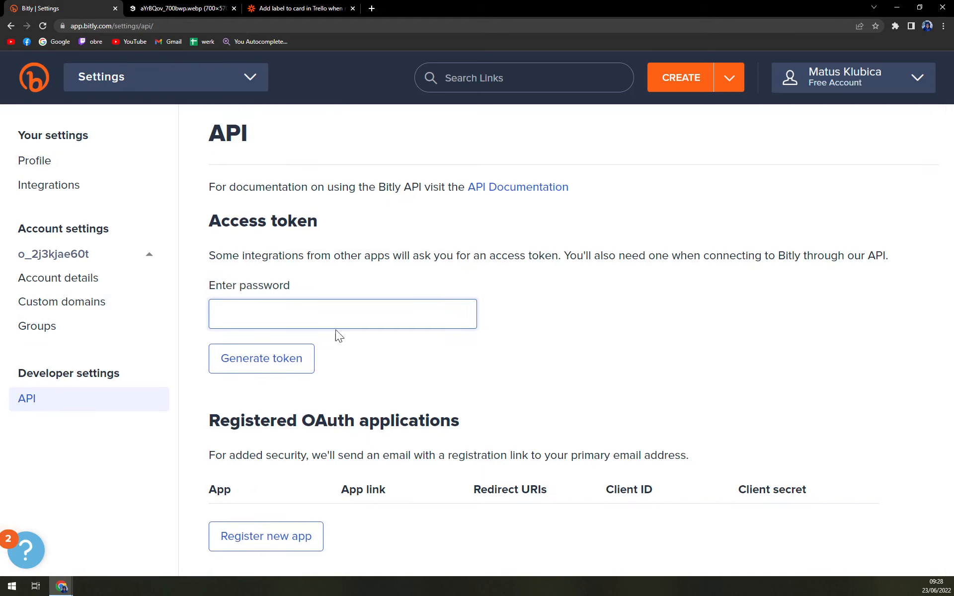
click(342, 314)
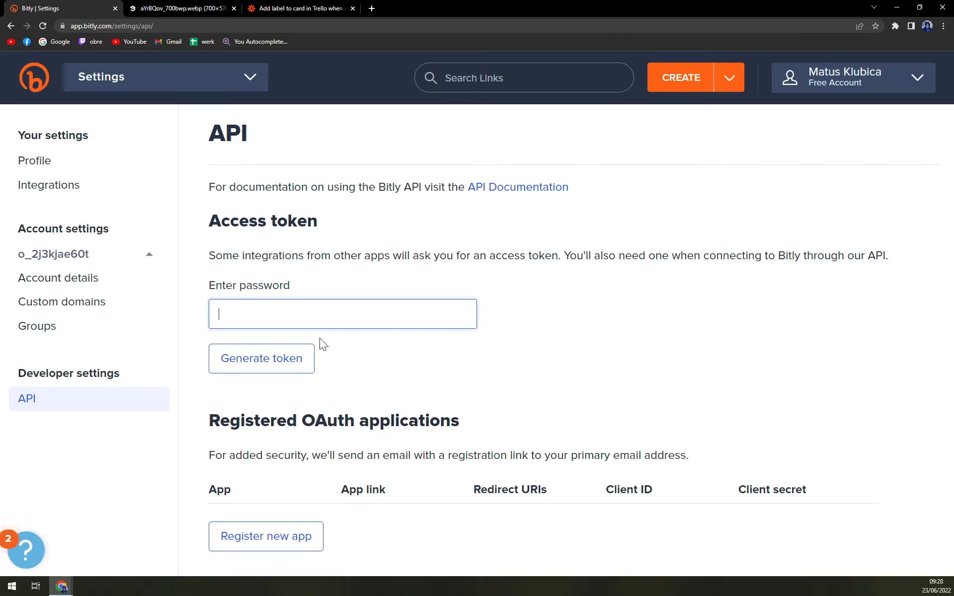